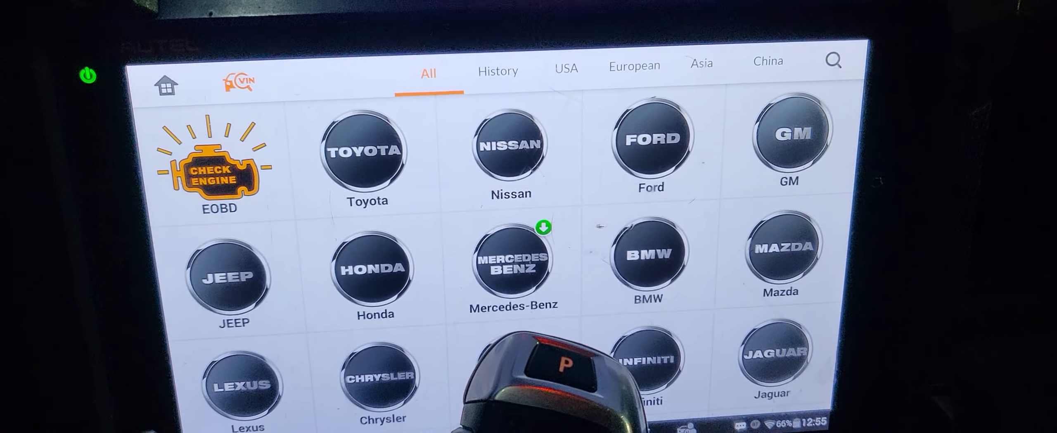
# Step: Launch BMW diagnostics from the vehicle menu to identify the 2011 X6 xDrive50i
pyautogui.click(243, 79)
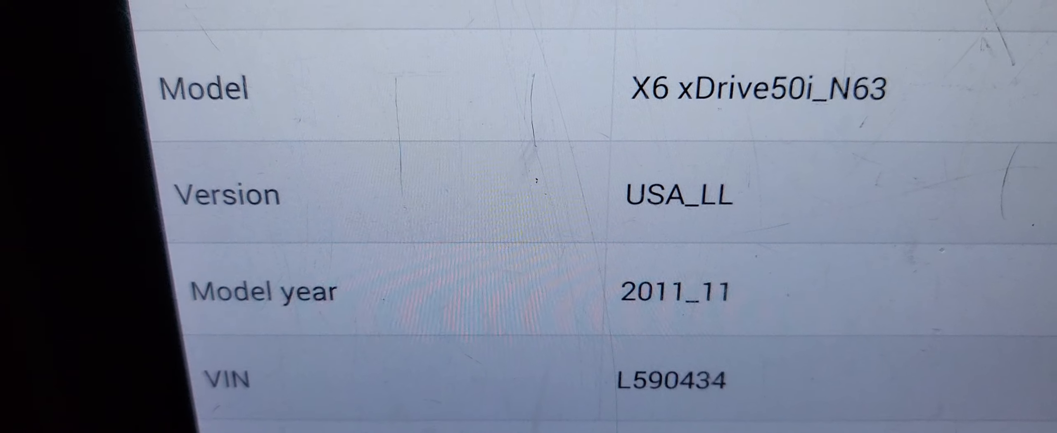
# Step: Confirm the detected 2011 X6 xDrive50i profile with Yes to reach the system list
pyautogui.scroll(-3)
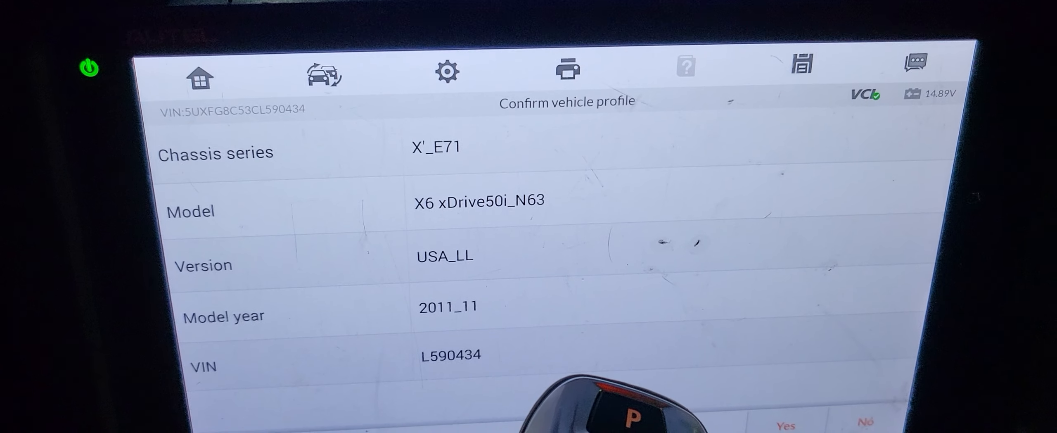
pyautogui.click(784, 424)
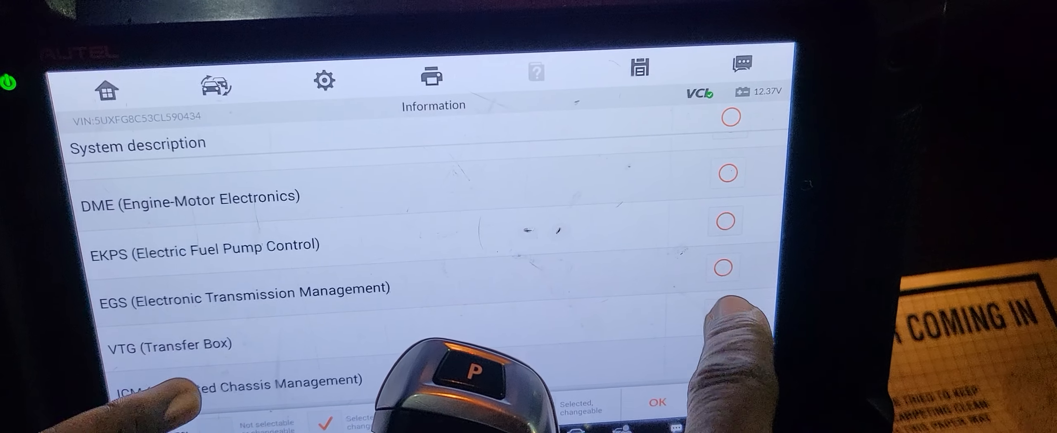
# Step: Accept the installed control-unit list with OK to enter the CIP menu
pyautogui.click(654, 402)
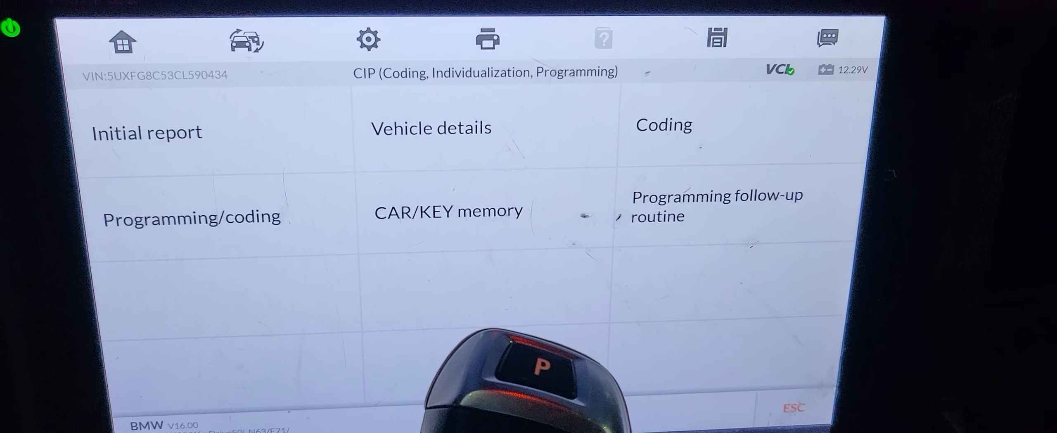
pyautogui.click(663, 125)
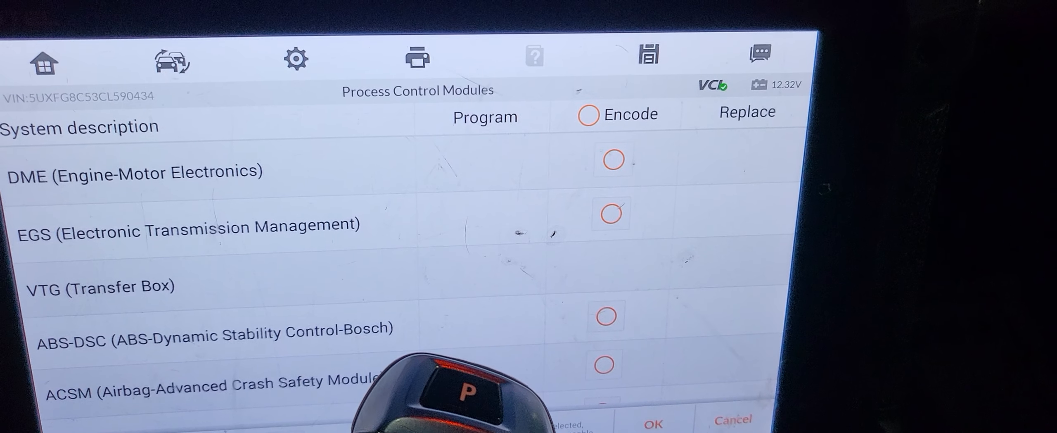
pyautogui.scroll(-3)
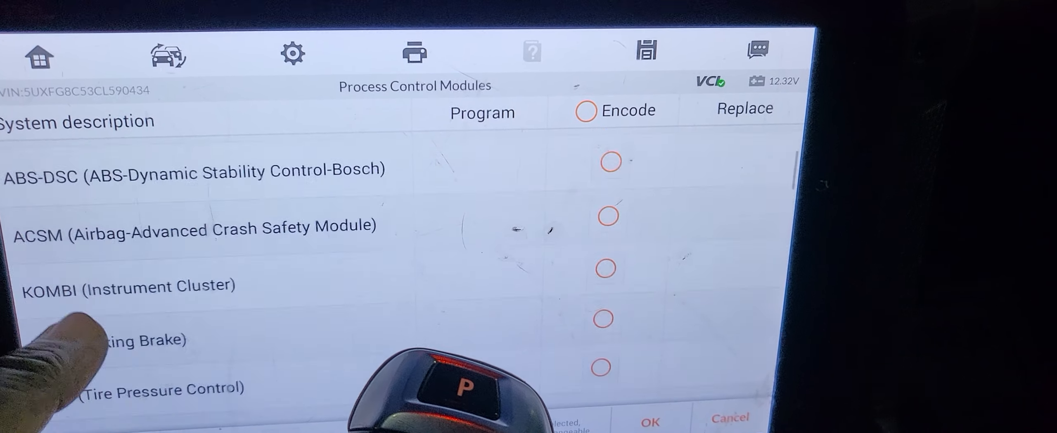
pyautogui.scroll(-3)
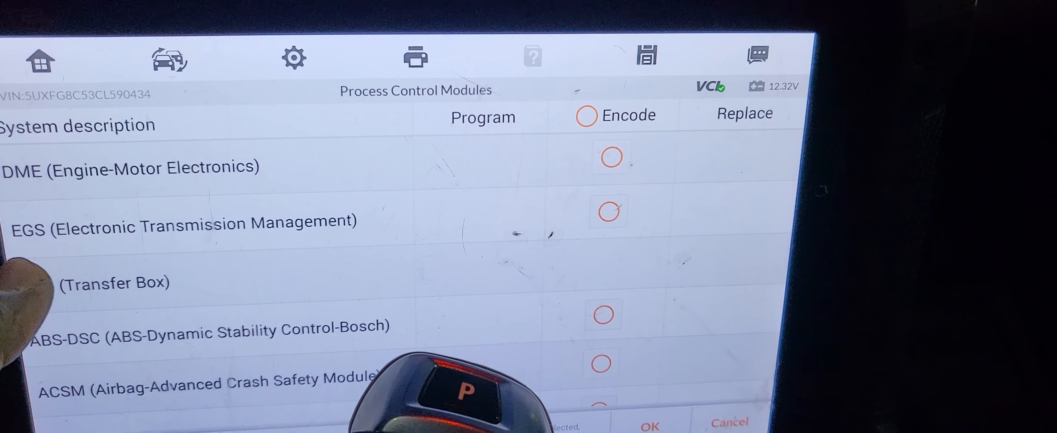
pyautogui.click(608, 210)
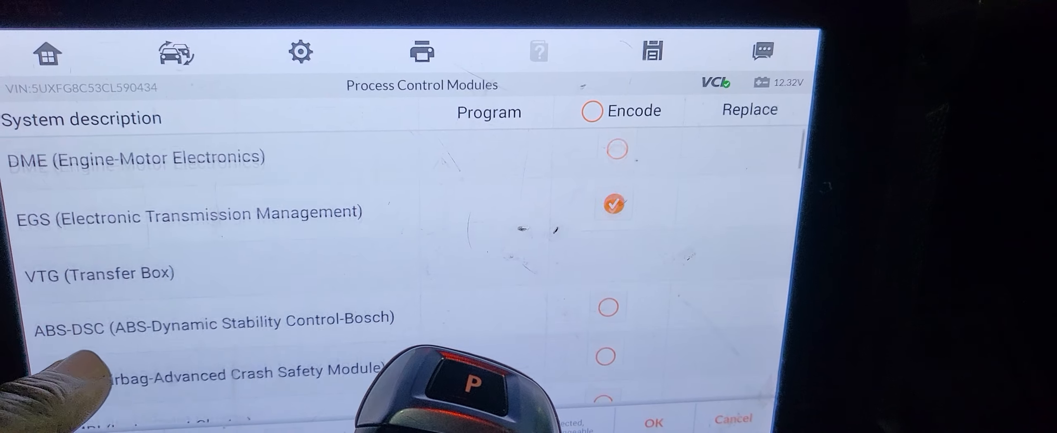
pyautogui.scroll(-3)
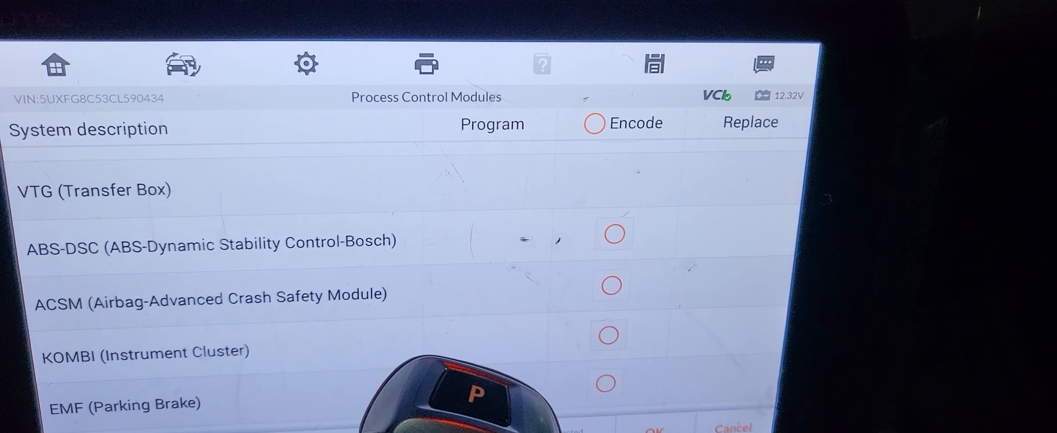
pyautogui.scroll(-3)
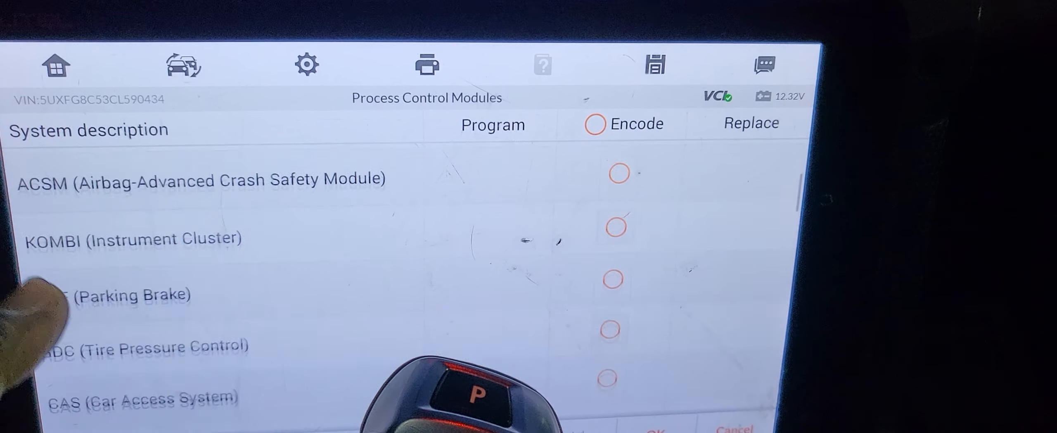
pyautogui.scroll(-3)
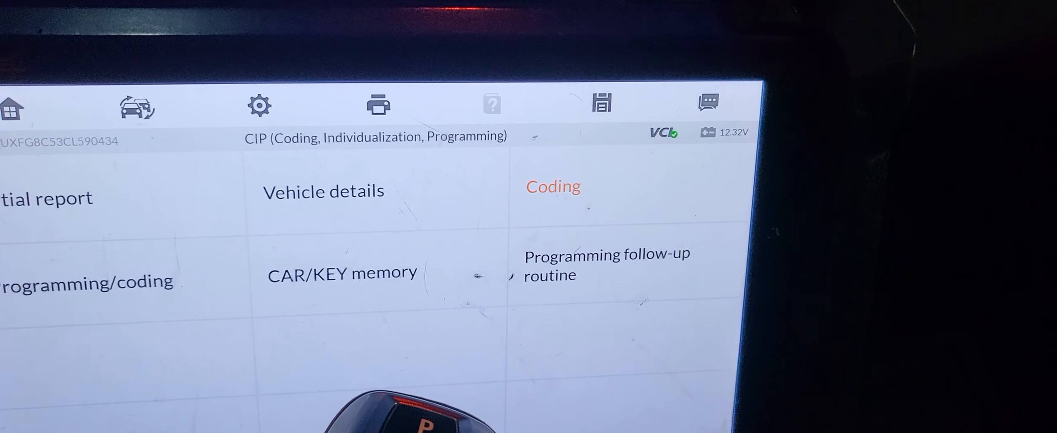
# Step: Reopen Coding and look through Process Control Modules for a VTG (Transfer Box) encode option
pyautogui.click(86, 281)
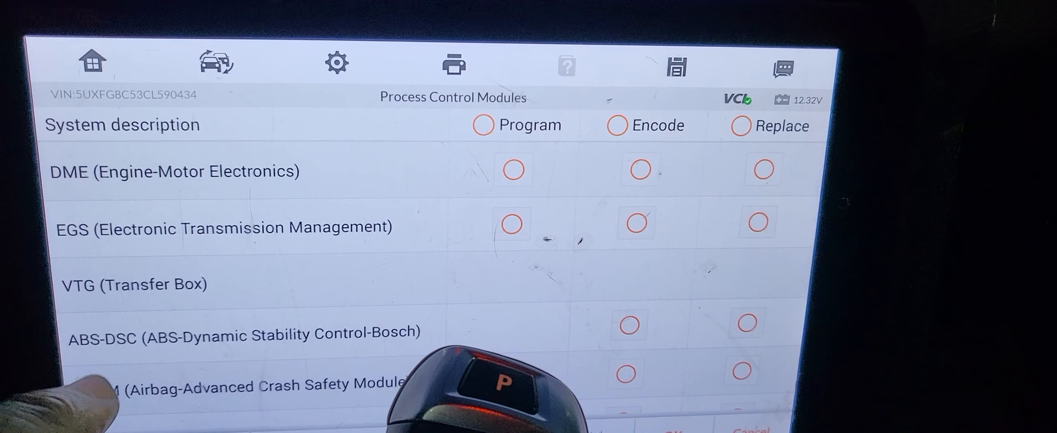
pyautogui.scroll(-3)
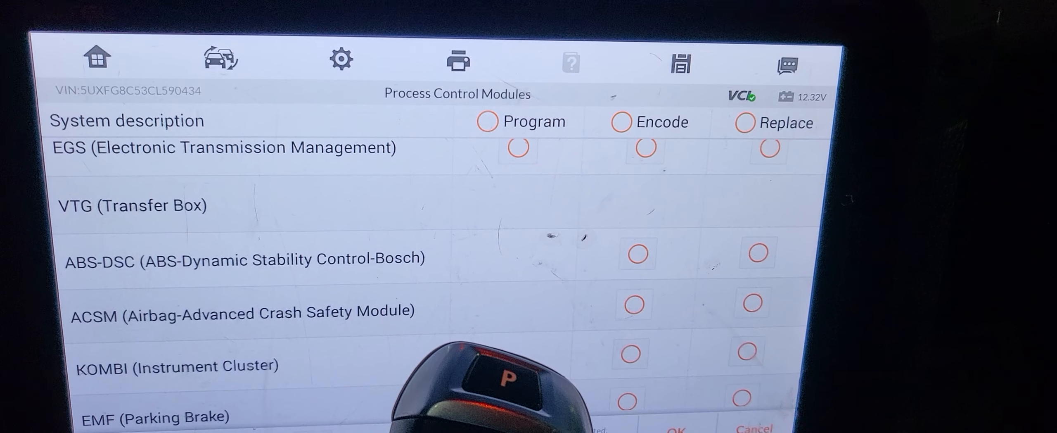
pyautogui.scroll(-3)
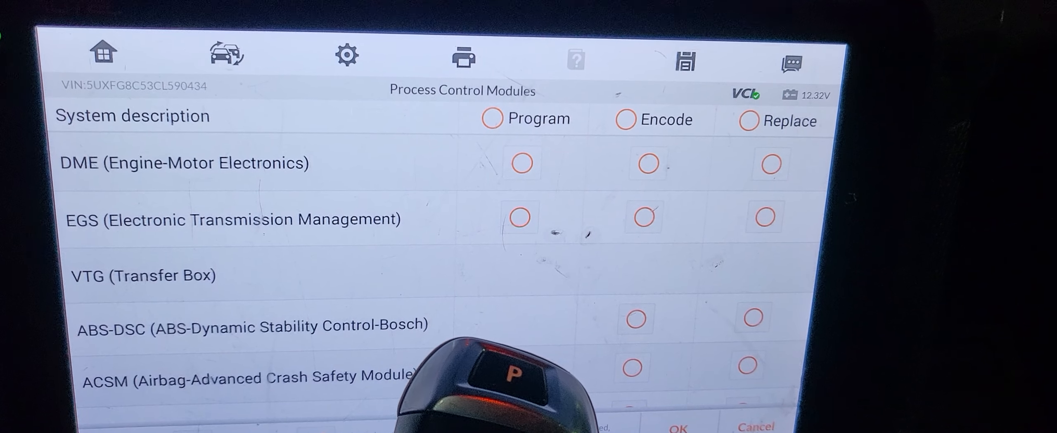
pyautogui.click(643, 217)
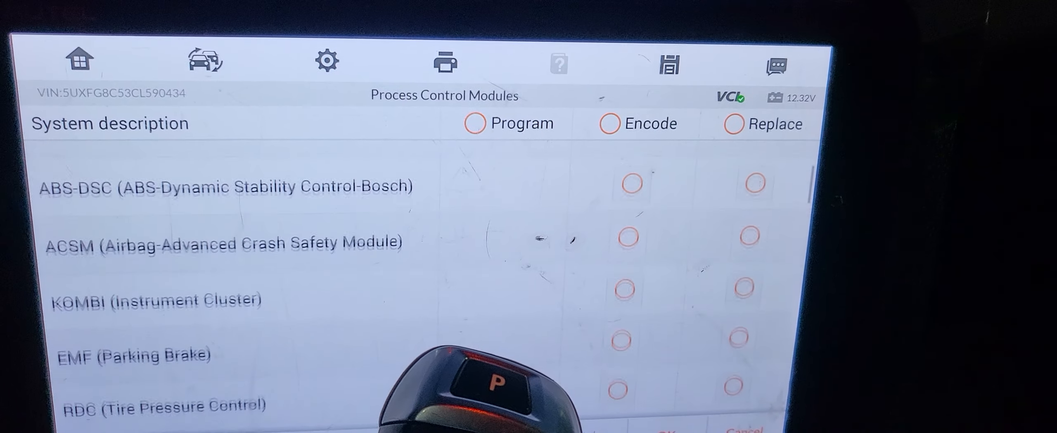
pyautogui.scroll(-3)
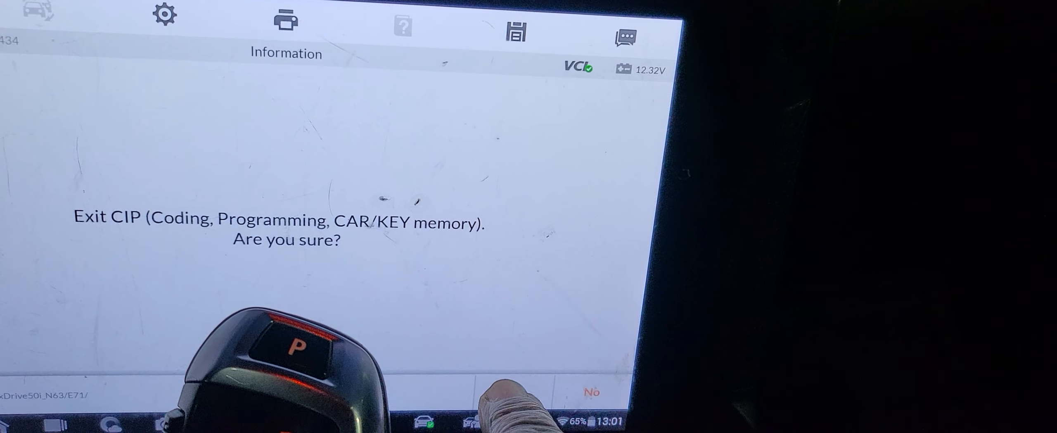
# Step: Confirm exiting CIP with Yes to return to the BMW Hot functions menu
pyautogui.click(591, 390)
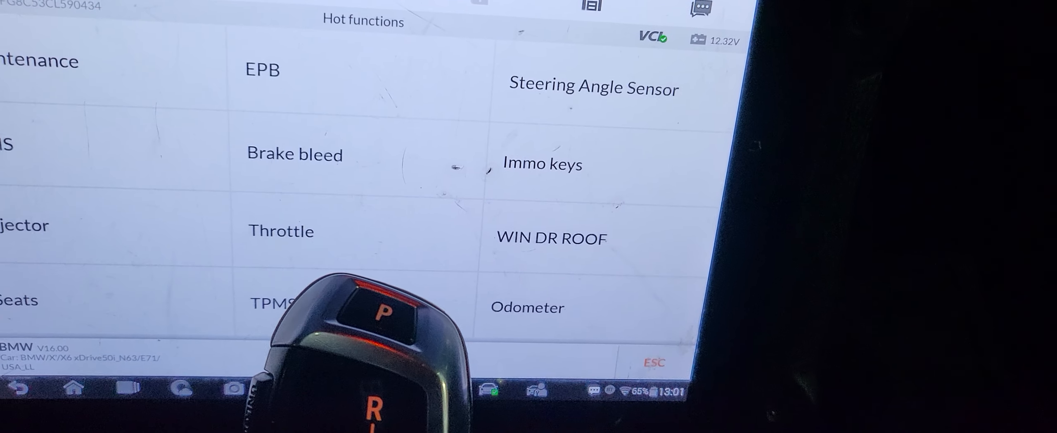